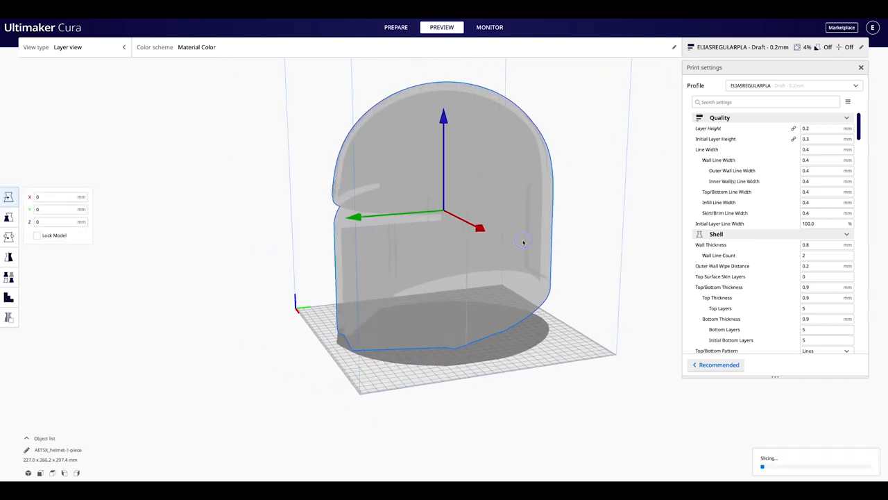
Step: Return to the Prepare view so the helmet shows as the solid model instead of the layer preview
click(395, 28)
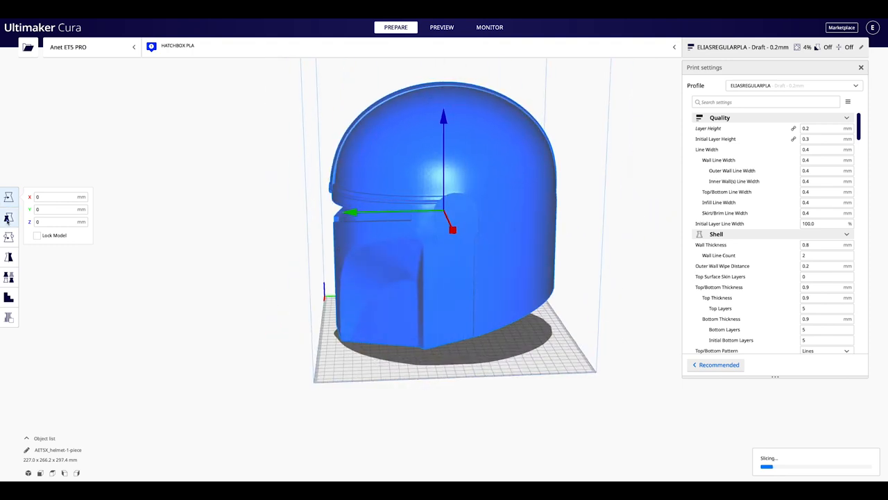
Step: Rotate the helmet into a new orientation on the build plate, revealing red overhang edges
click(8, 218)
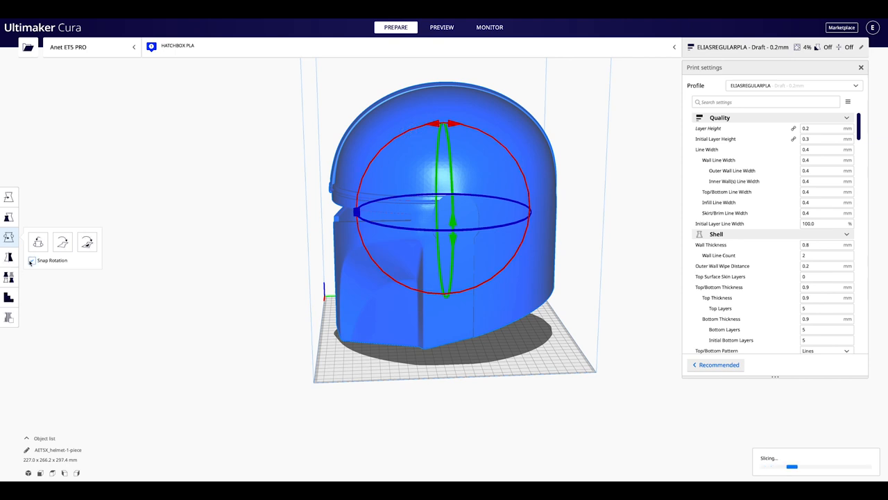
drag(444, 122, 403, 136)
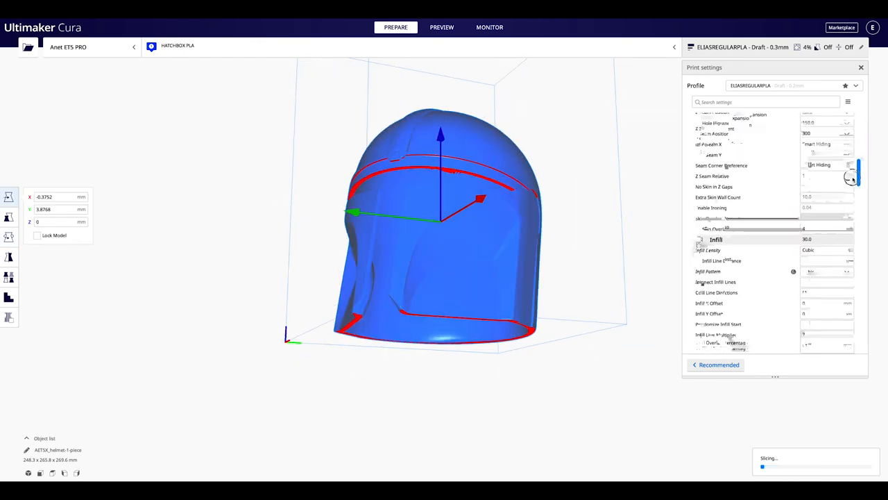
Step: Scroll down the Custom print settings to the build plate adhesion and support options
scroll(down, 3)
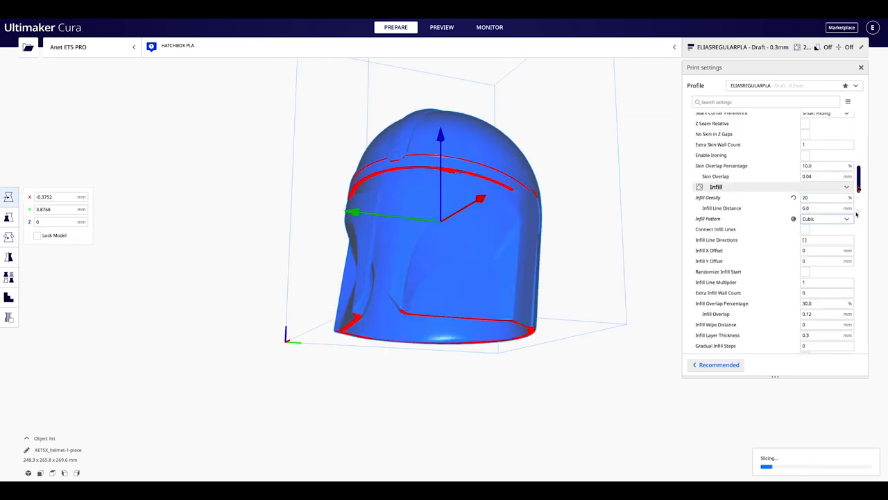
scroll(down, 3)
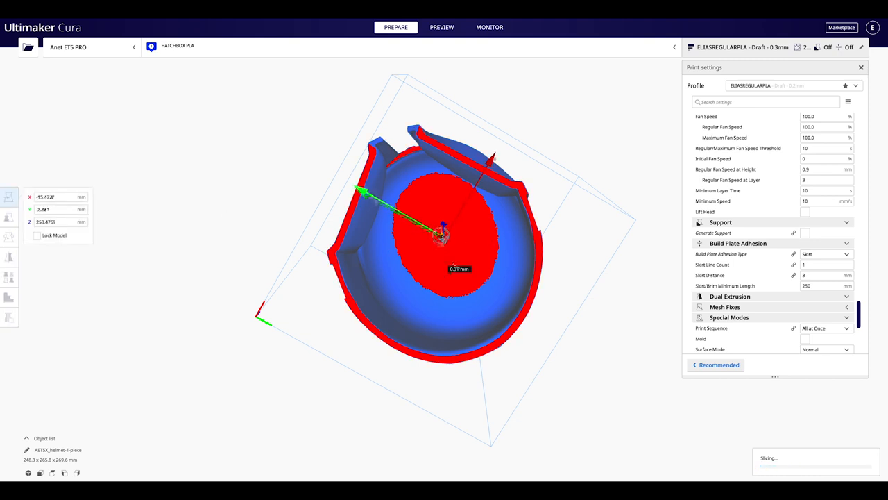
Step: Select the rotate tool for the upright helmet and scroll the settings toward support and infill density
click(8, 216)
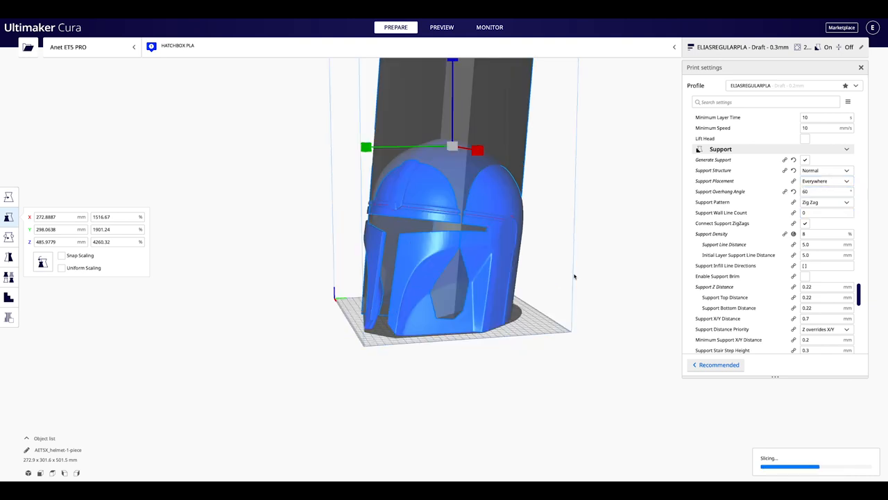
scroll(down, 3)
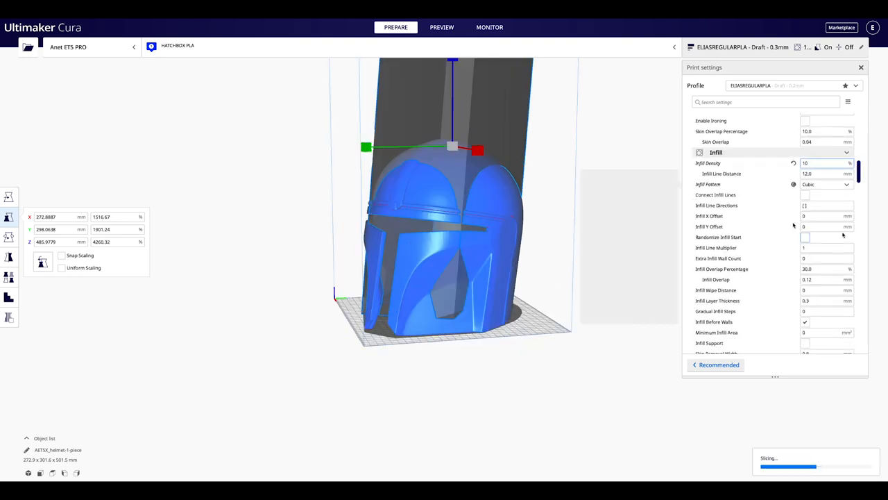